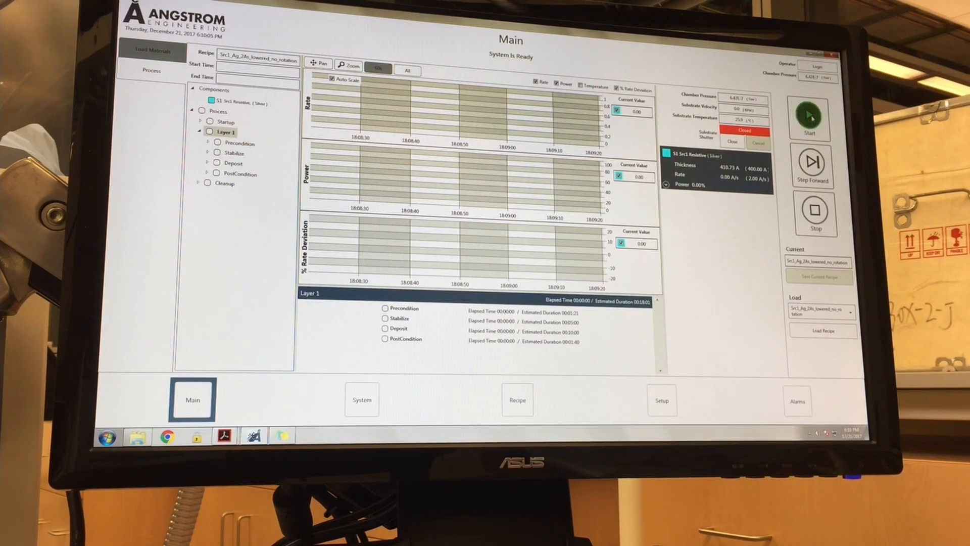
# Start the loaded silver thermal-evaporation recipe so the deposition process begins running.
pyautogui.click(809, 119)
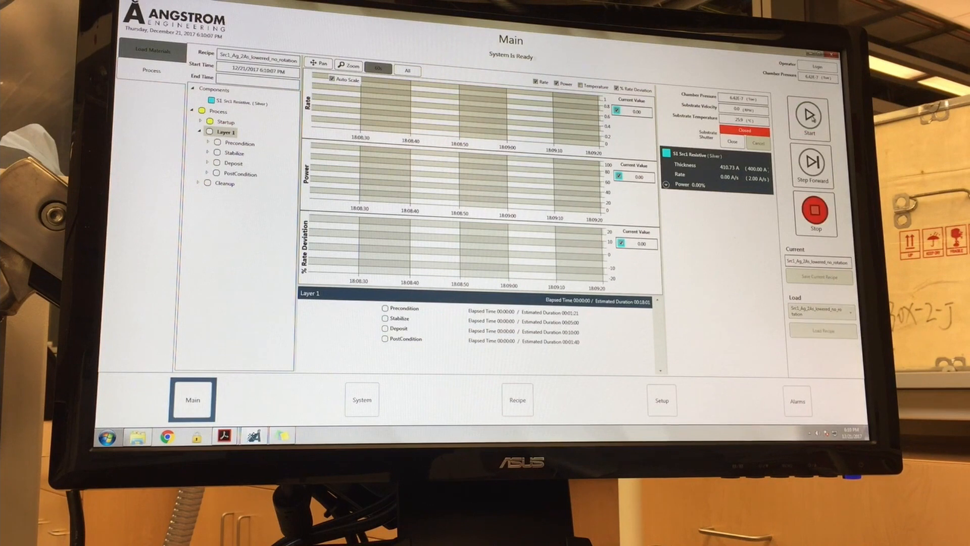